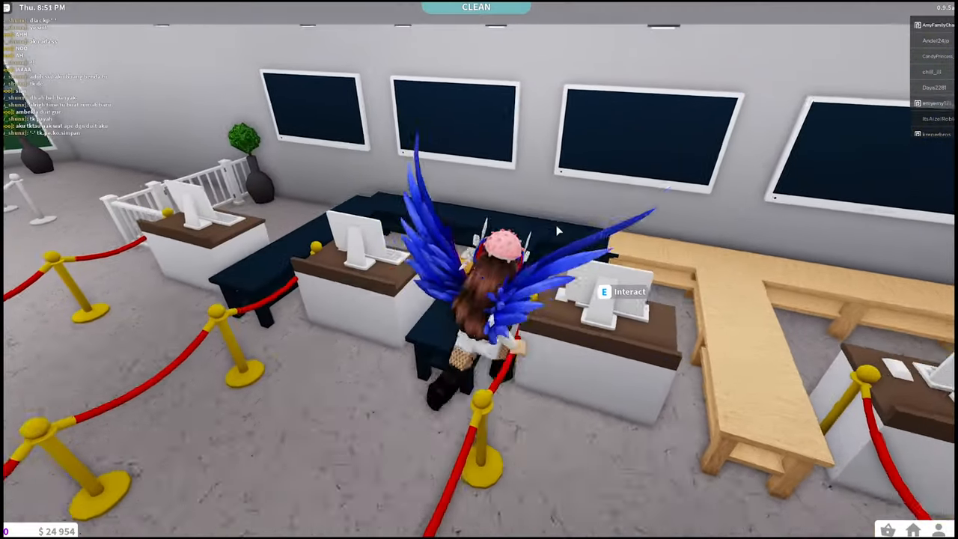
{"action": "mouse_move", "coordinate": [556, 231]}
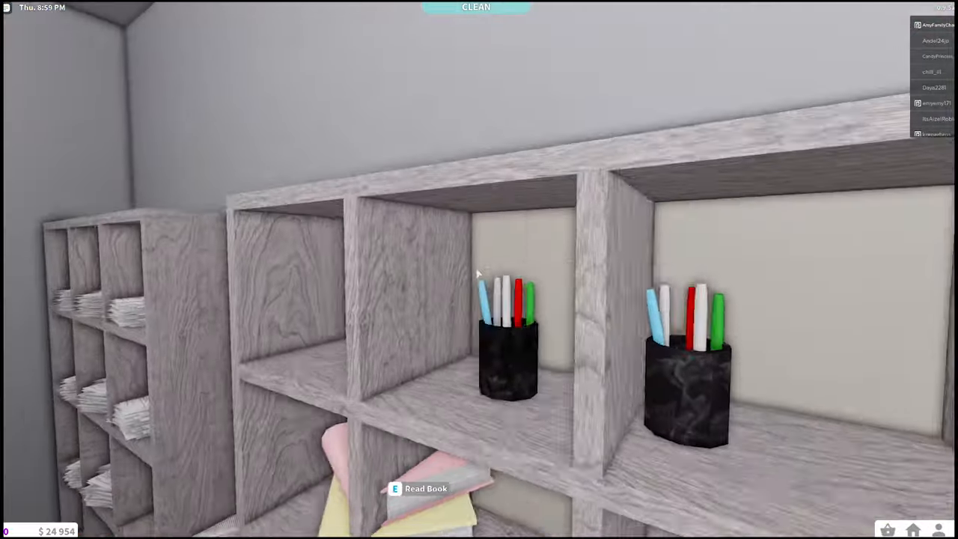
{"action": "mouse_move", "coordinate": [479, 273]}
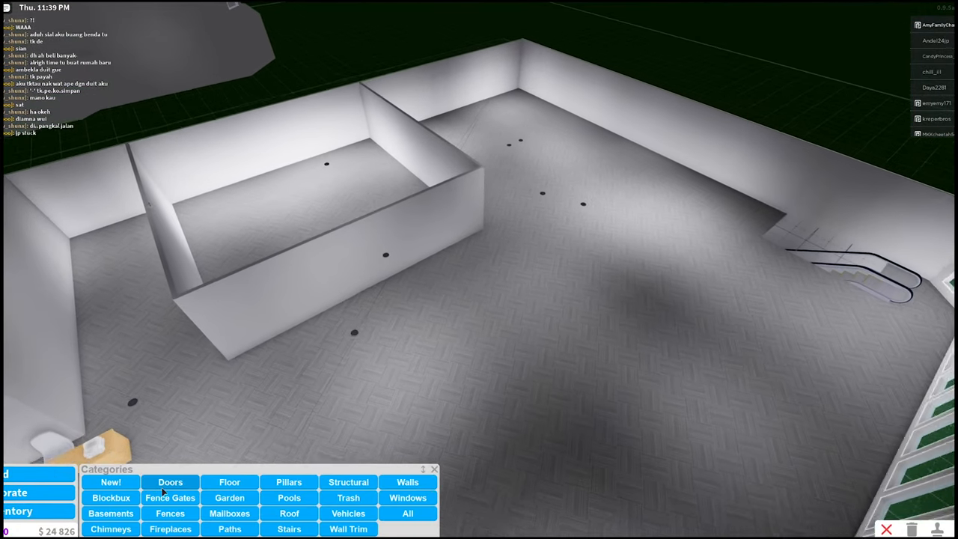
- Place a light wooden coffee table from the furniture catalogue in the middle of the room
{"action": "left_click", "coordinate": [170, 482]}
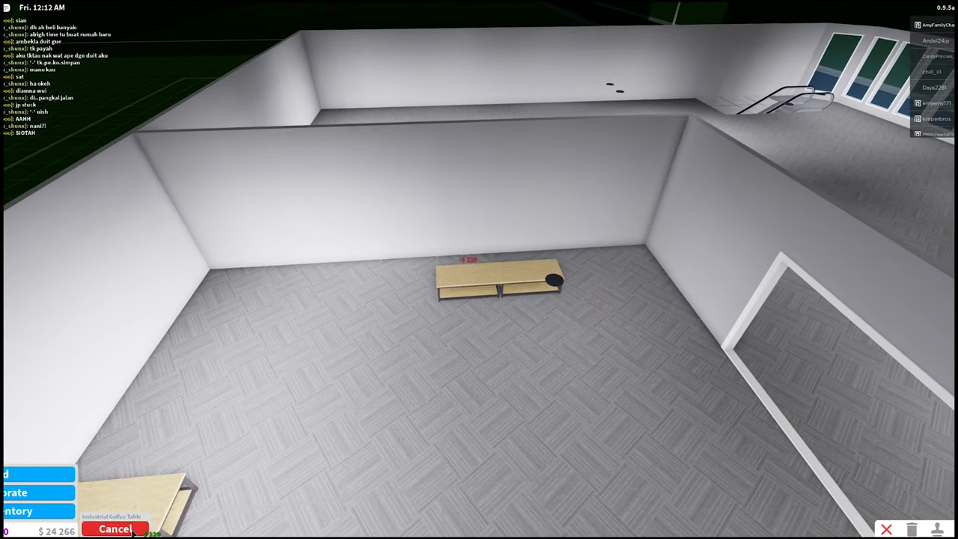
{"action": "left_click", "coordinate": [114, 528]}
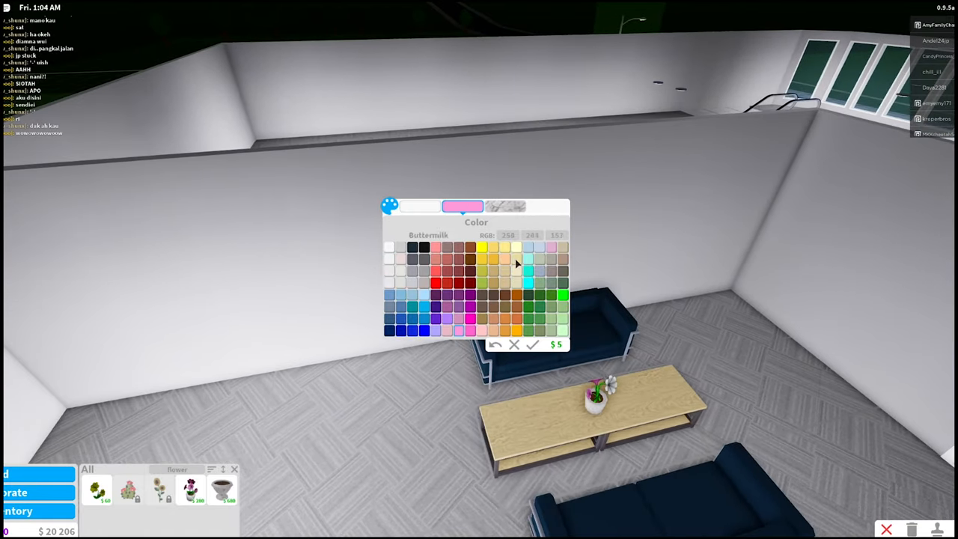
- Recolour the plant on the coffee table to a pale blue swatch
{"action": "left_click", "coordinate": [529, 248]}
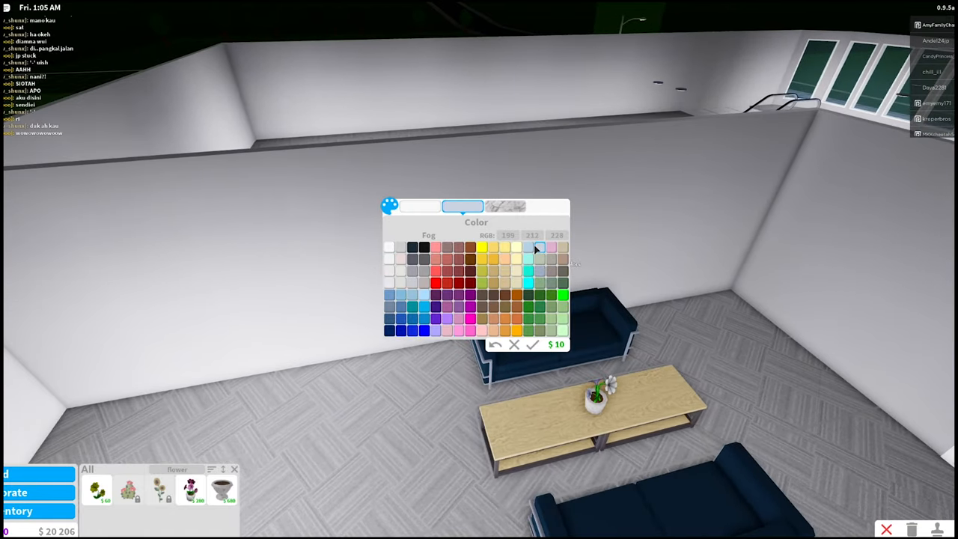
{"action": "left_click", "coordinate": [533, 344]}
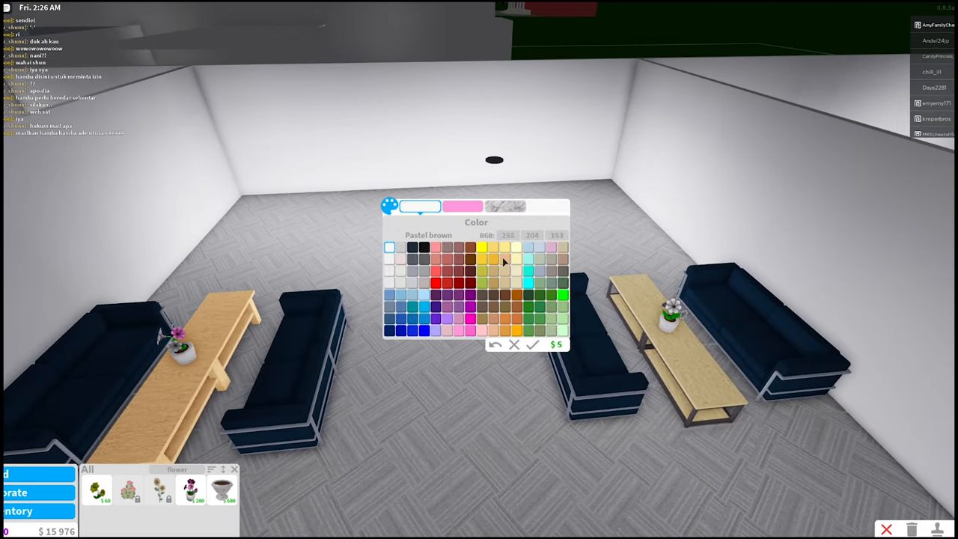
- Choose a new colour swatch for the lounge sofas, tables and vases
{"action": "left_click", "coordinate": [482, 249]}
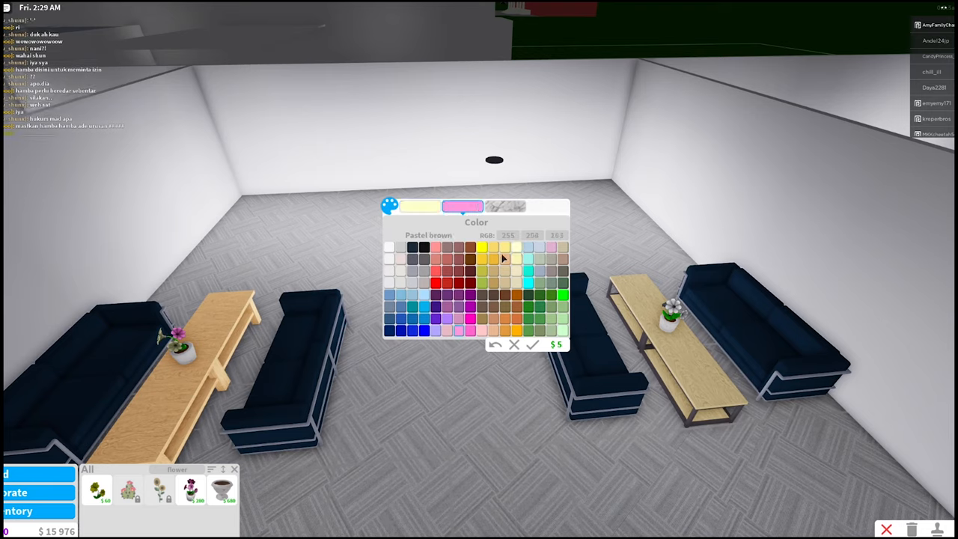
{"action": "left_click", "coordinate": [448, 331]}
{"action": "type", "text": "oven"}
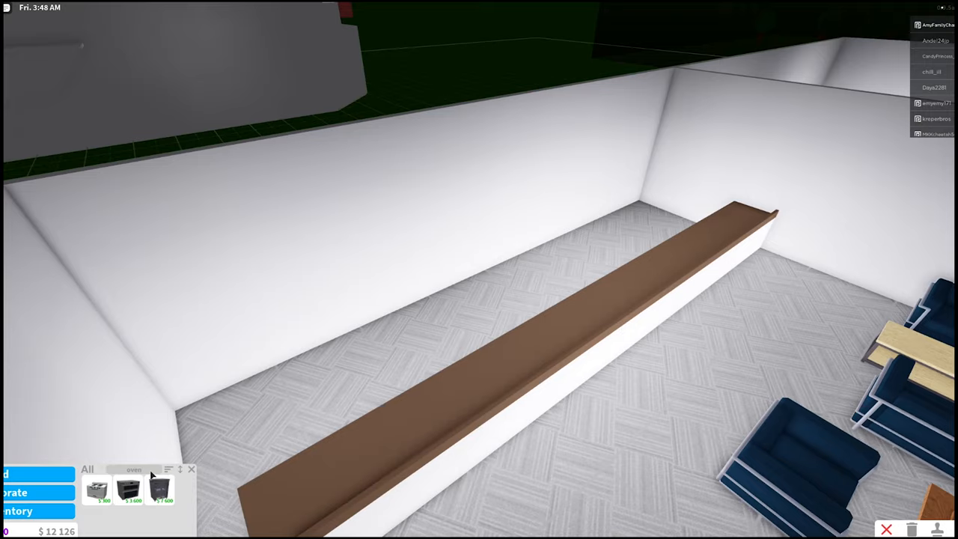
- Pick a kitchen appliance from the Build catalogue to set by the long counter
{"action": "left_click", "coordinate": [160, 488]}
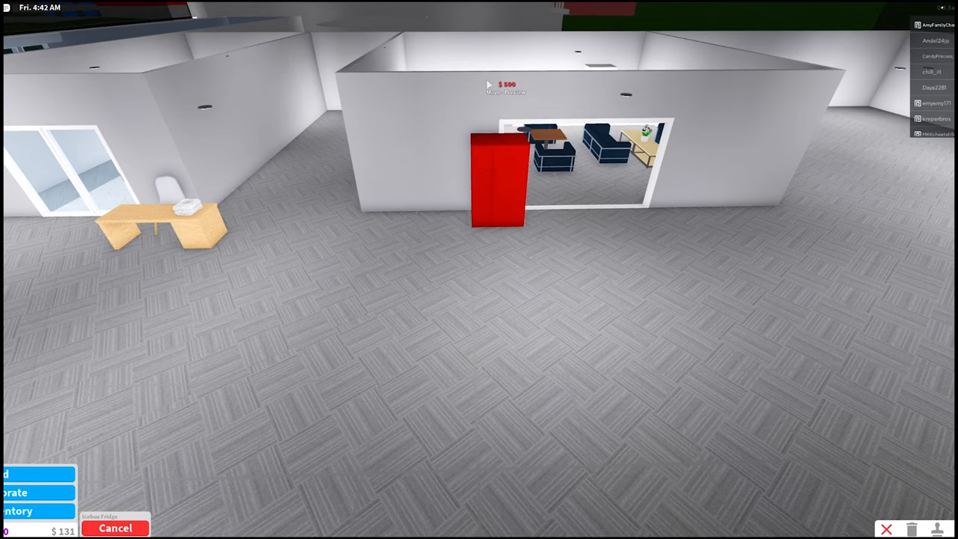
- Attempt to place the $590 red fridge near the doorway with only $131 in cash
{"action": "left_click", "coordinate": [115, 526]}
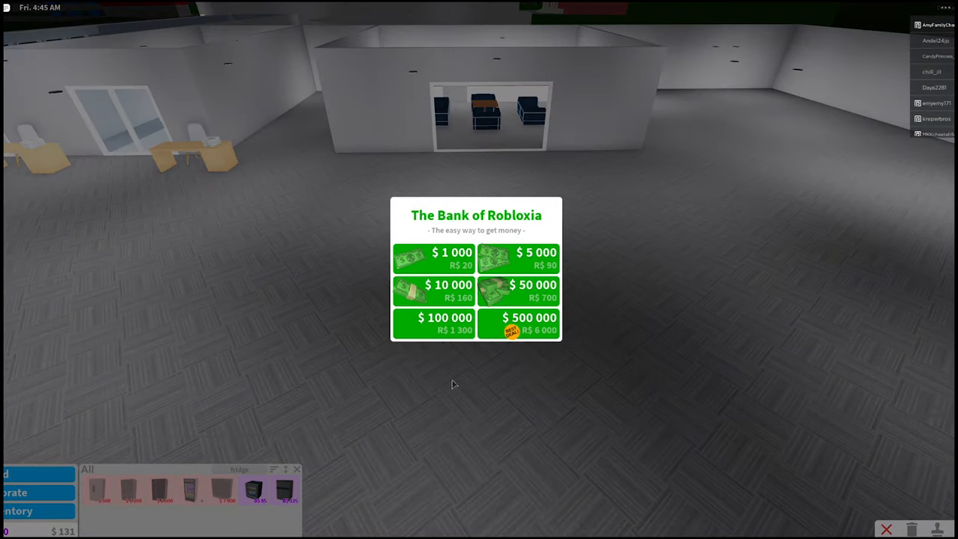
- Buy a Bank of Robloxia money pack with Buy Now and confirm the purchase
{"action": "left_click", "coordinate": [448, 290]}
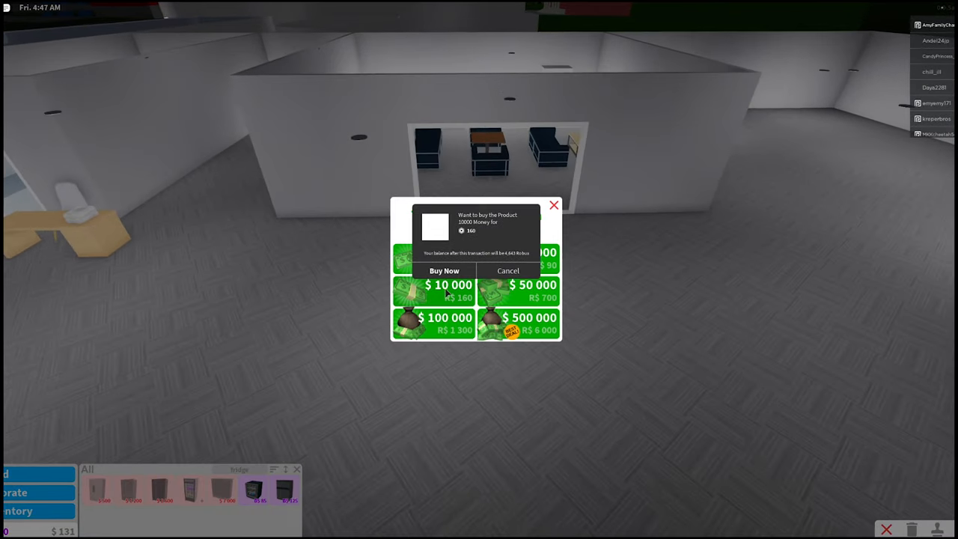
{"action": "left_click", "coordinate": [443, 270]}
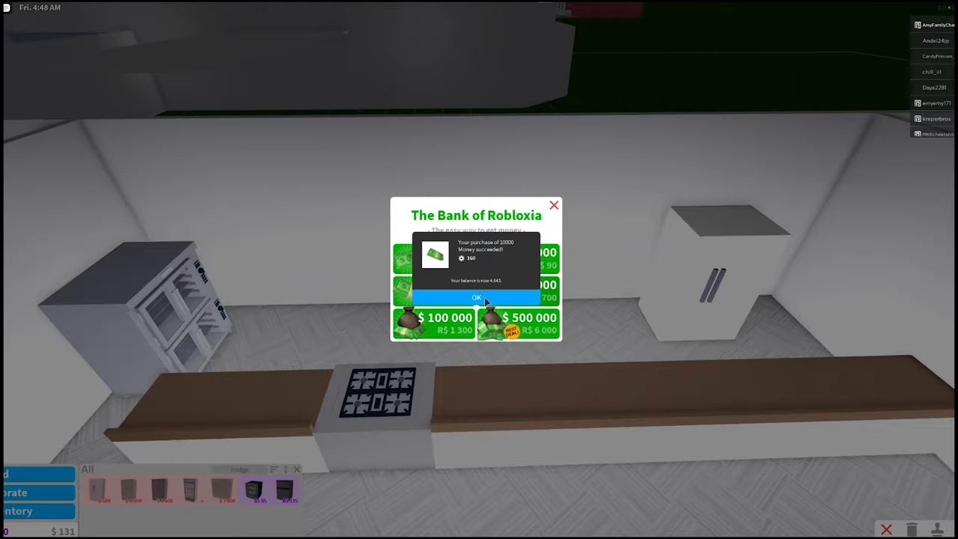
{"action": "left_click", "coordinate": [475, 296]}
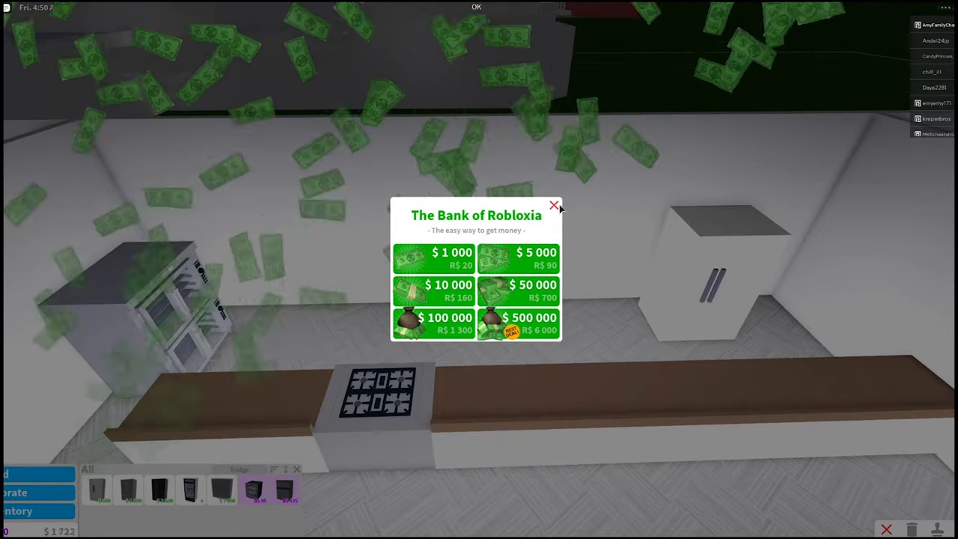